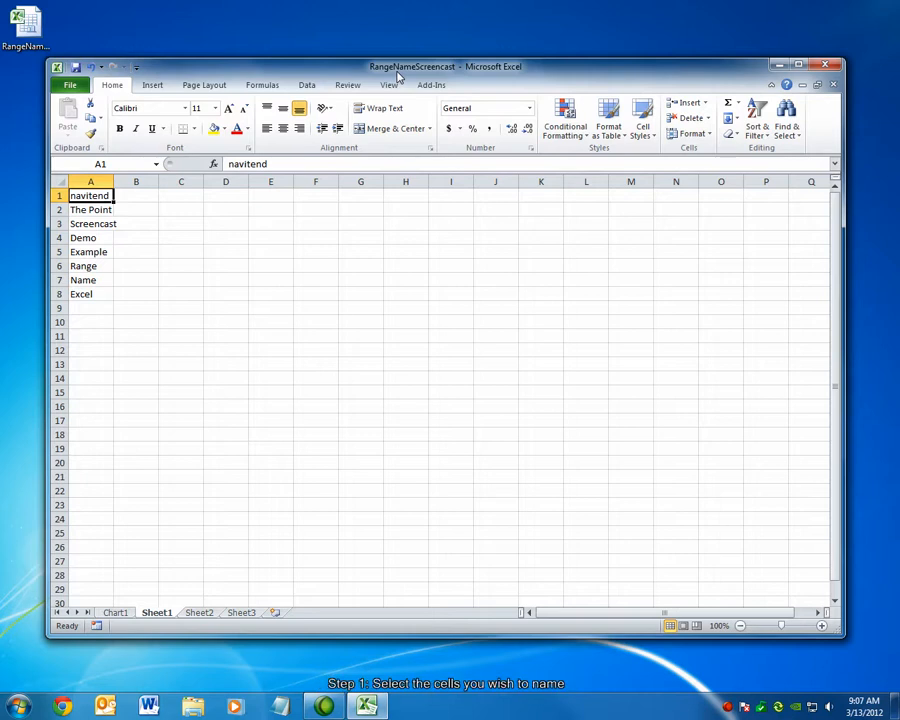
pyautogui.moveTo(94, 294)
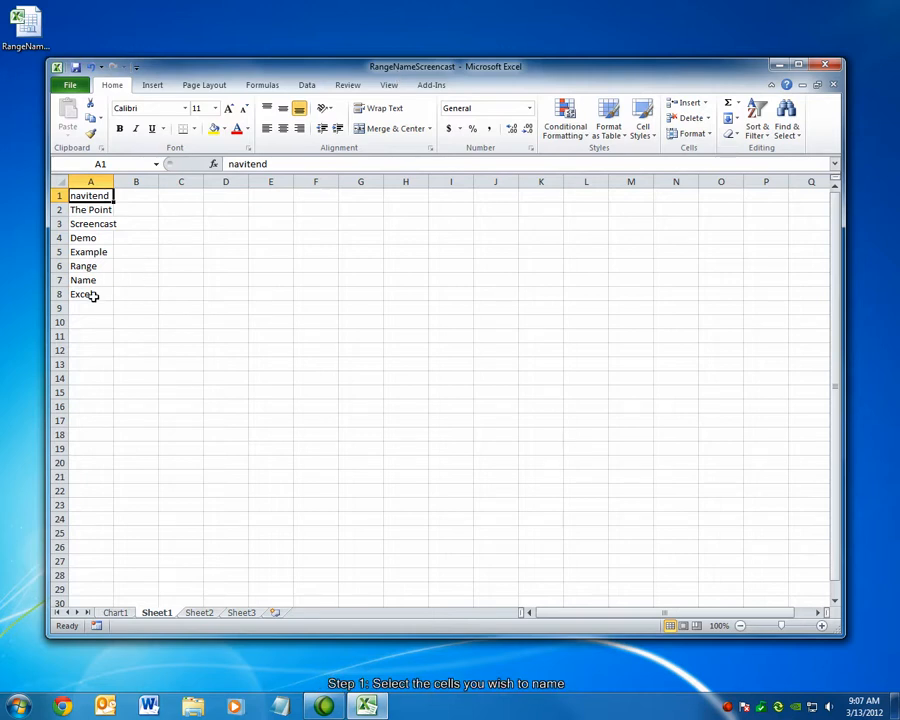
# Step: Select the eight words in A1:A8 and name the range 'Example' in the Name Box
pyautogui.moveTo(90, 195); pyautogui.dragTo(90, 294)
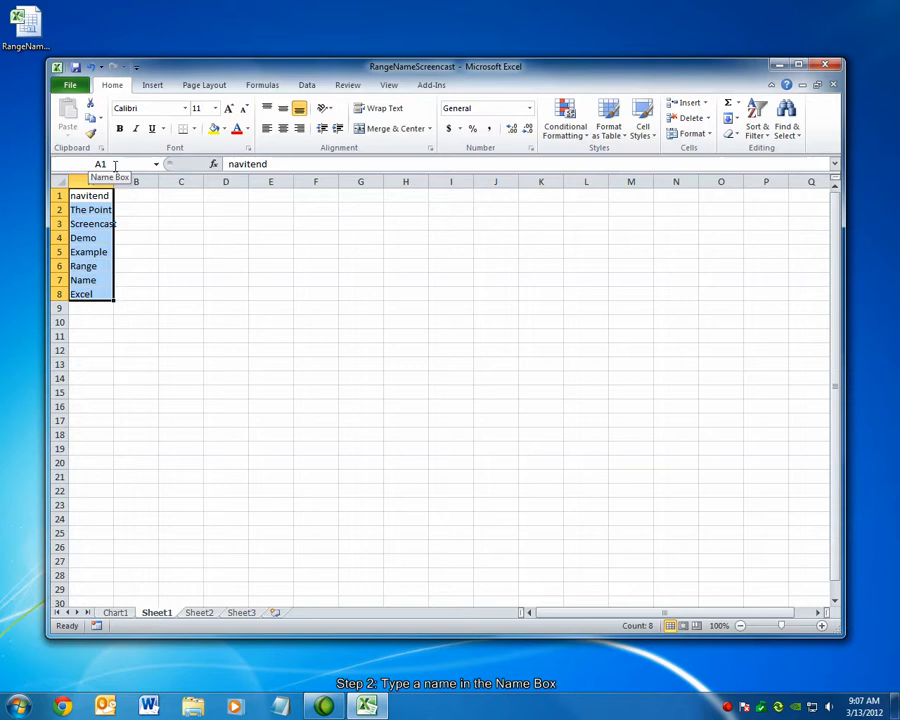
pyautogui.click(99, 163)
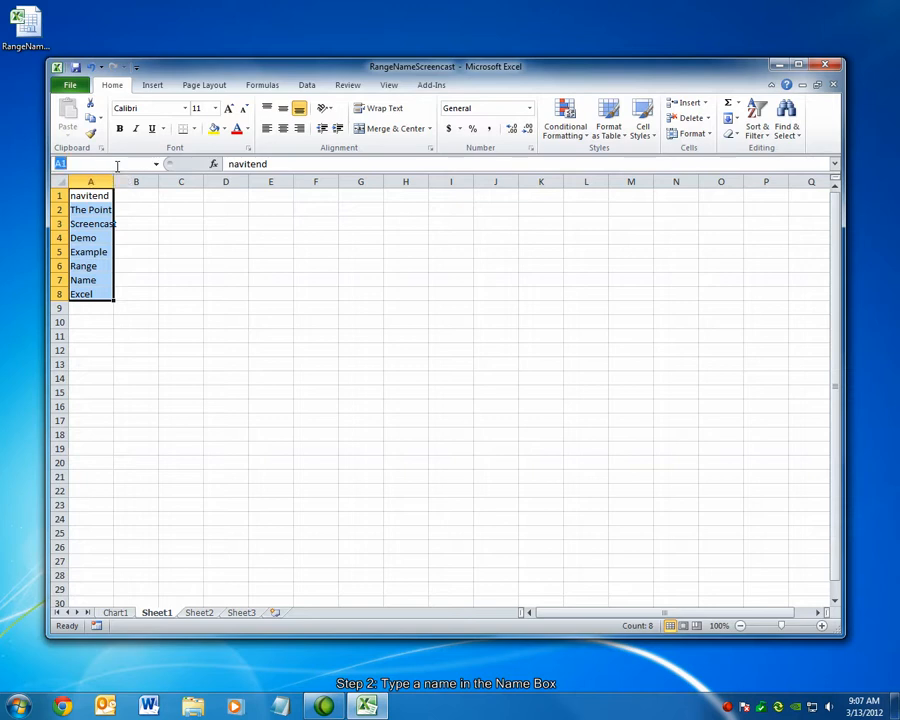
pyautogui.write('E')
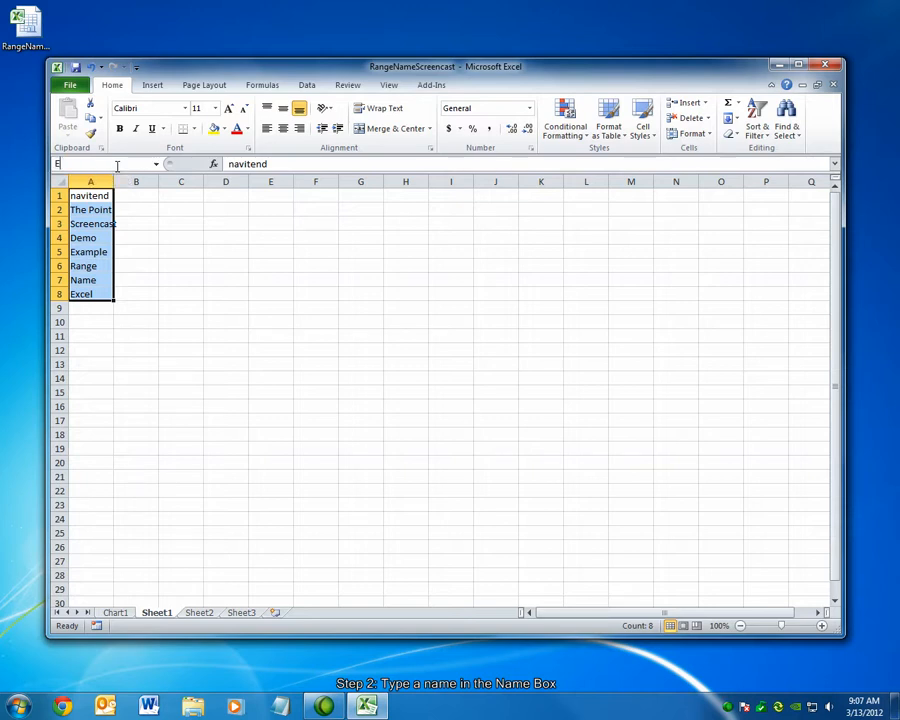
pyautogui.write('xample')
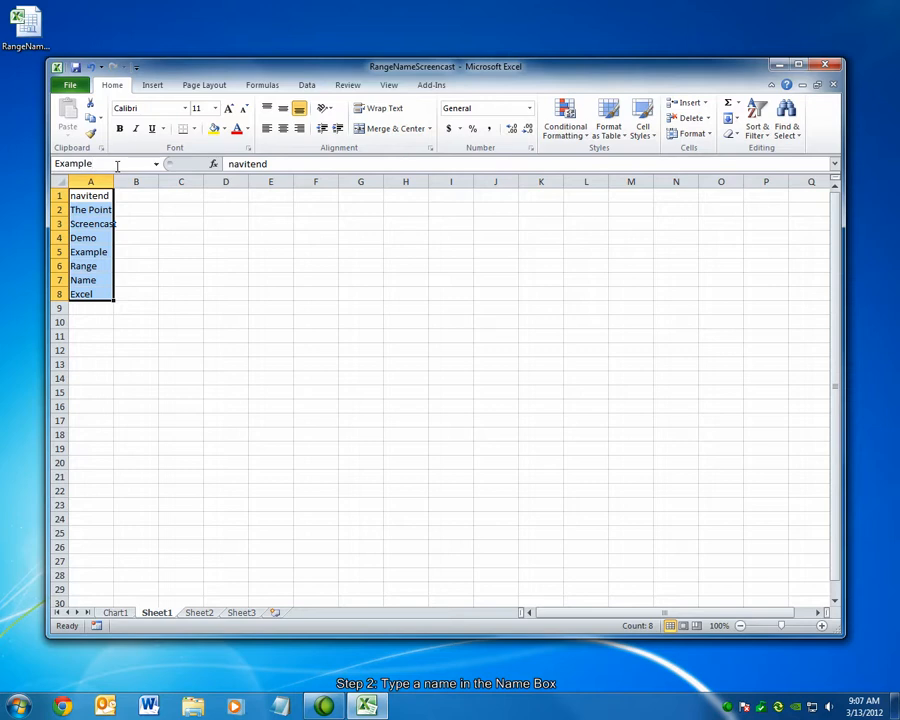
pyautogui.moveTo(90, 163)
pyautogui.write('=')
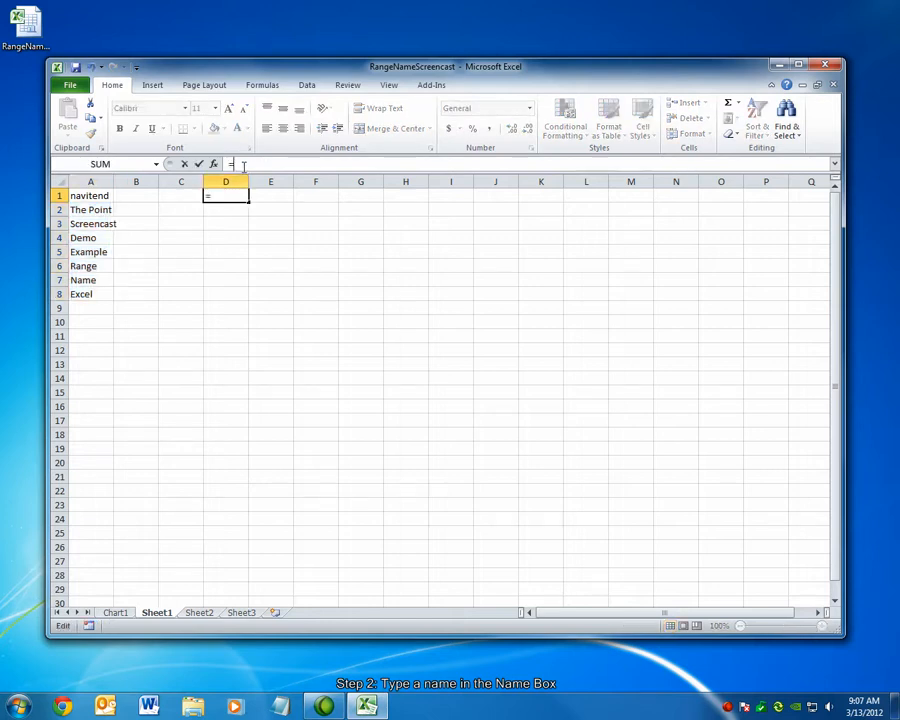
# Step: Enter =Example in D1 and fill it down to D8 to repeat column A's words
pyautogui.write('Example')
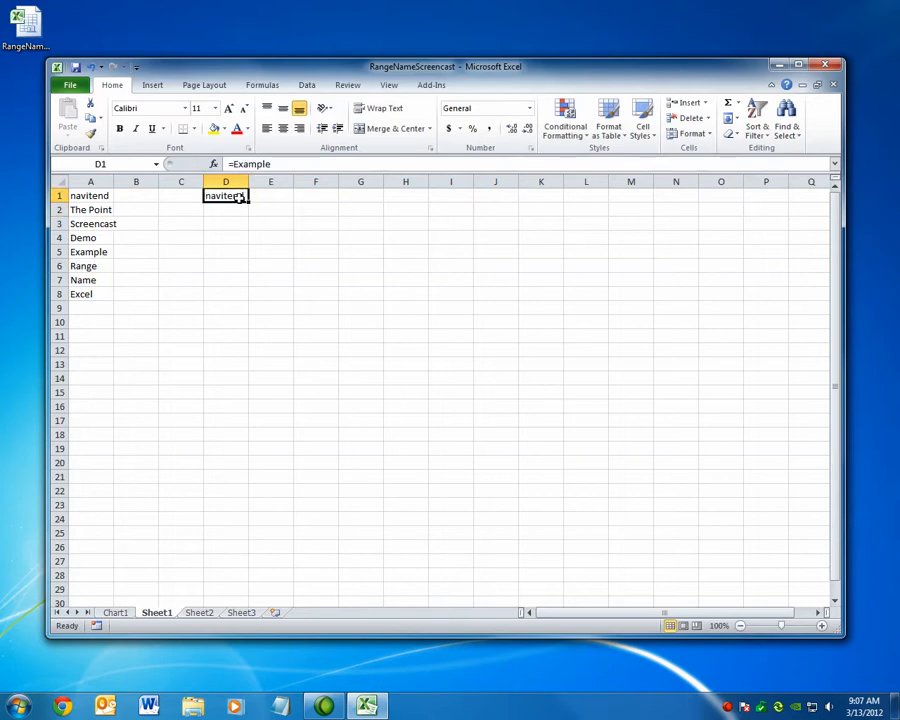
pyautogui.moveTo(225, 195); pyautogui.dragTo(225, 294)
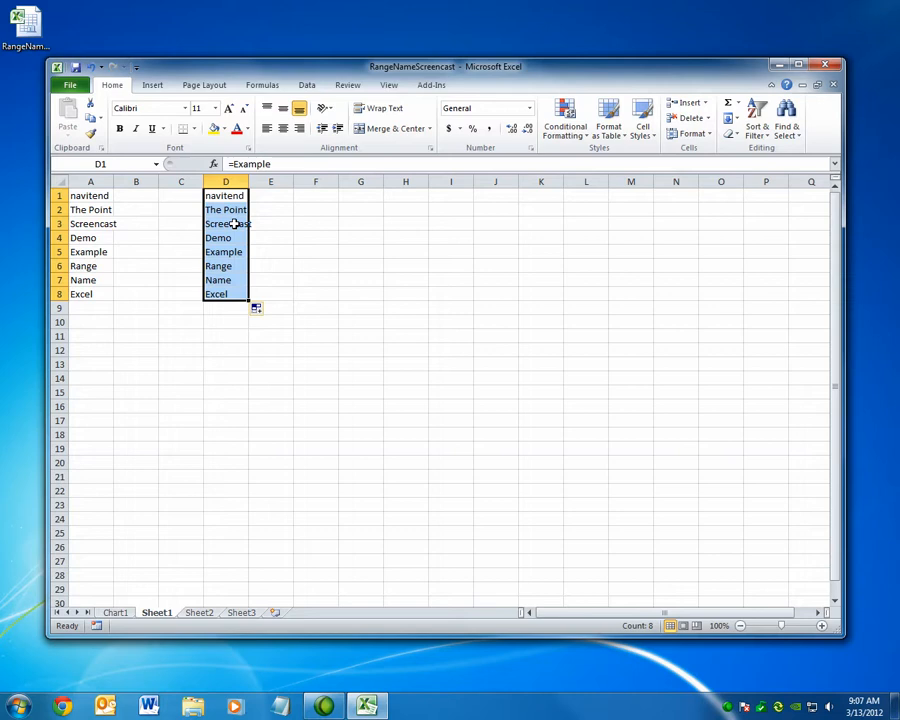
pyautogui.moveTo(326, 330)
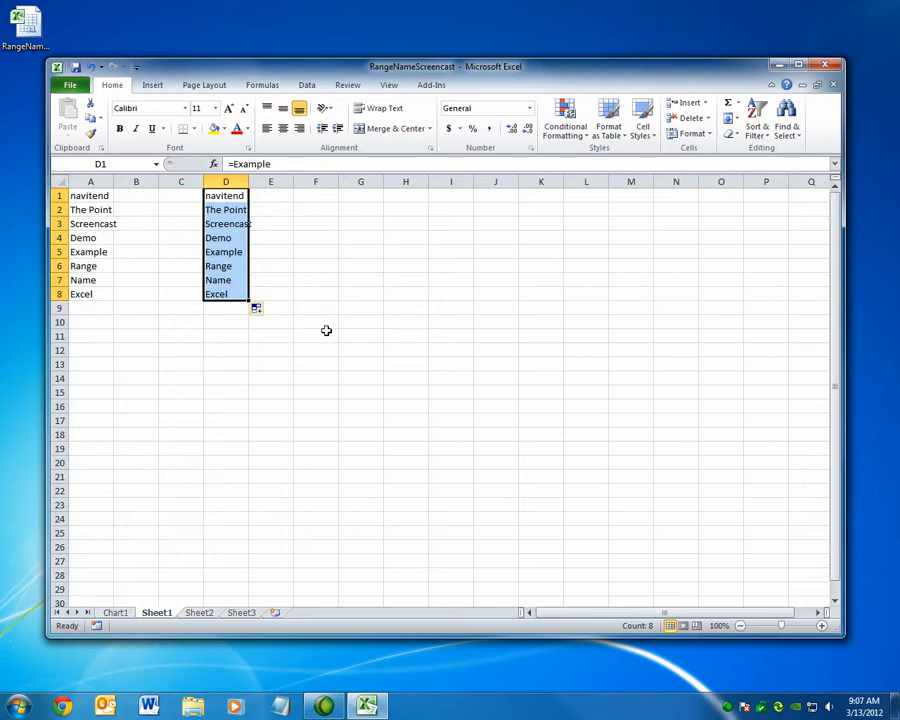
pyautogui.moveTo(308, 305)
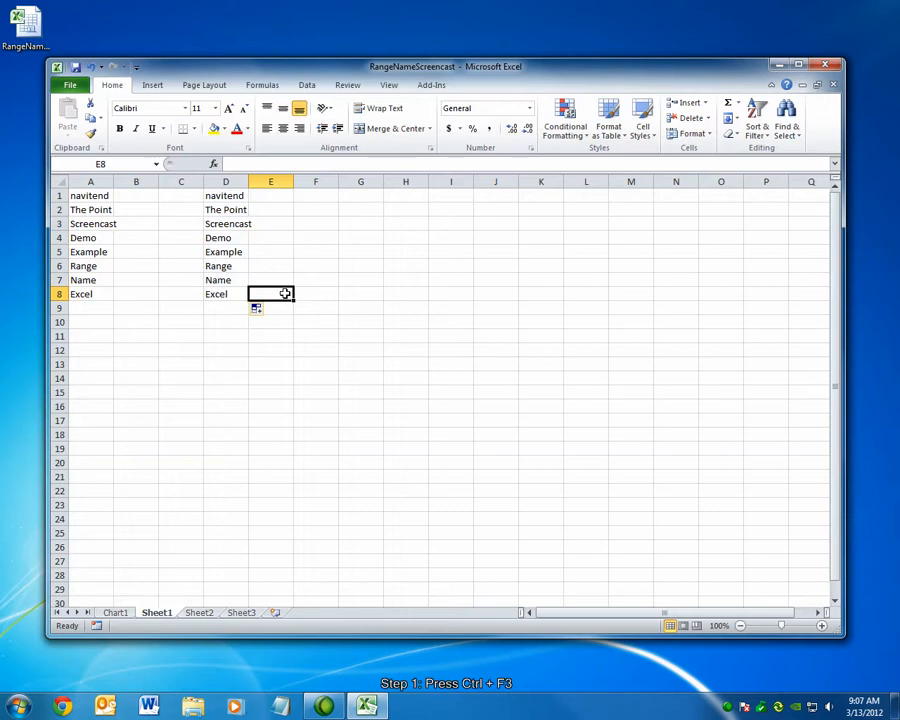
# Step: Delete the 'Example' name in Name Manager, leaving #NAME? errors in D1:D8
pyautogui.press('ctrl+F3')
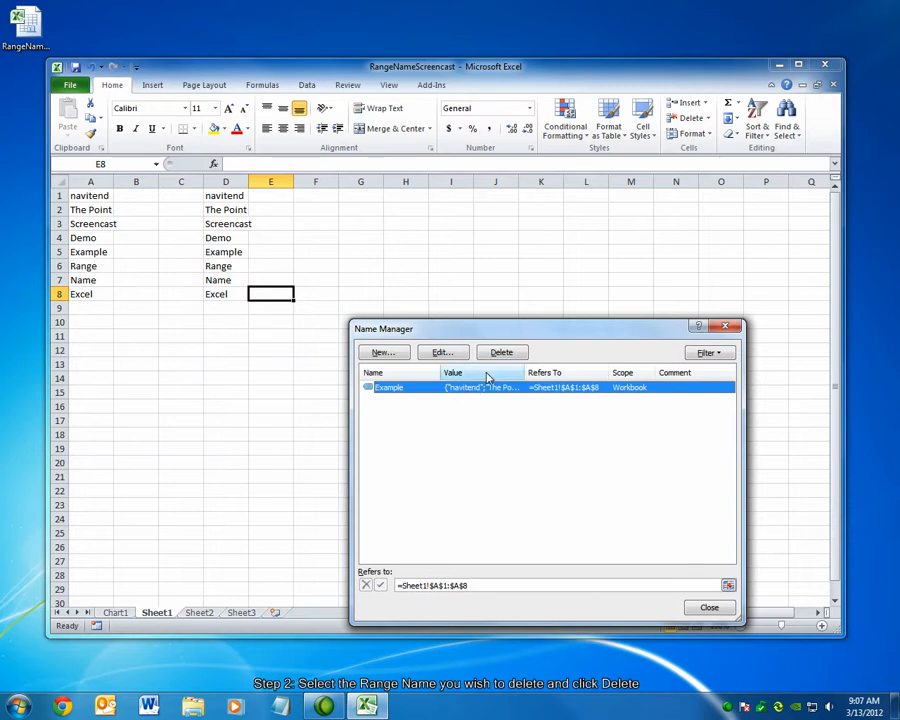
pyautogui.click(501, 352)
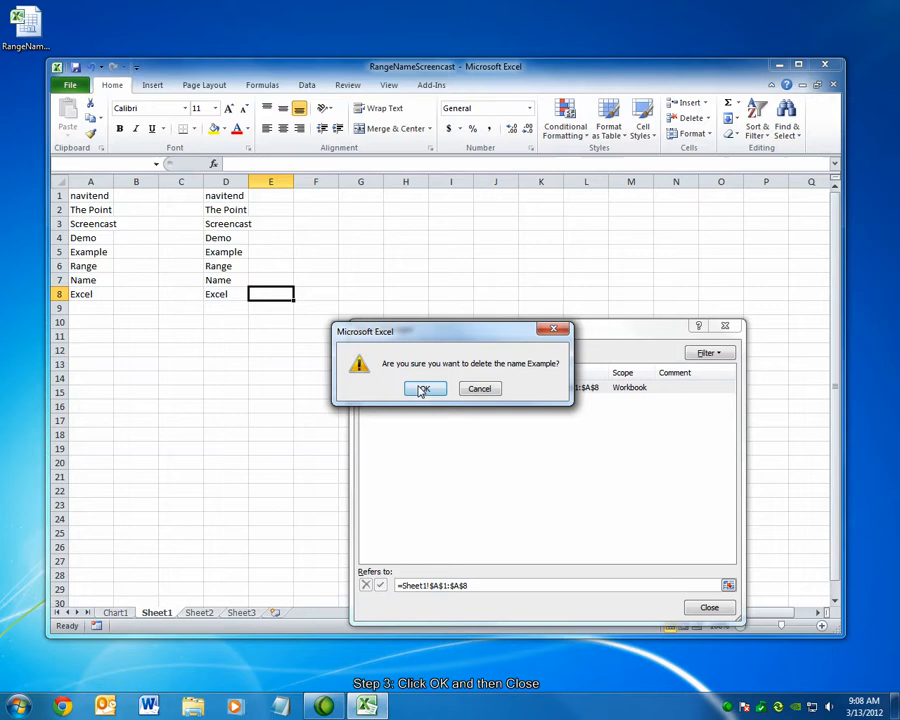
pyautogui.click(424, 388)
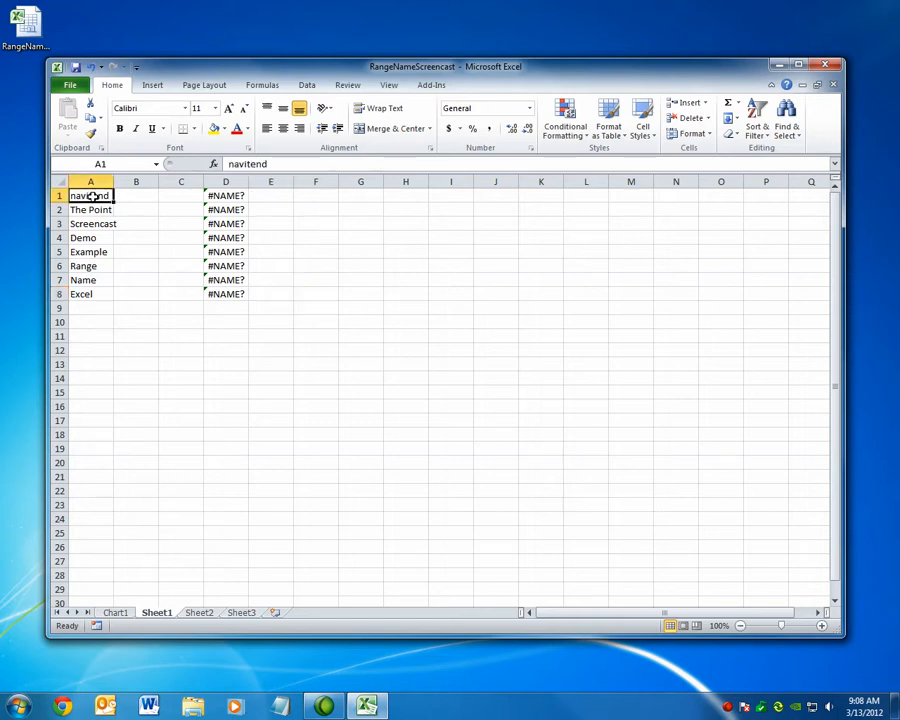
pyautogui.moveTo(90, 195); pyautogui.dragTo(90, 294)
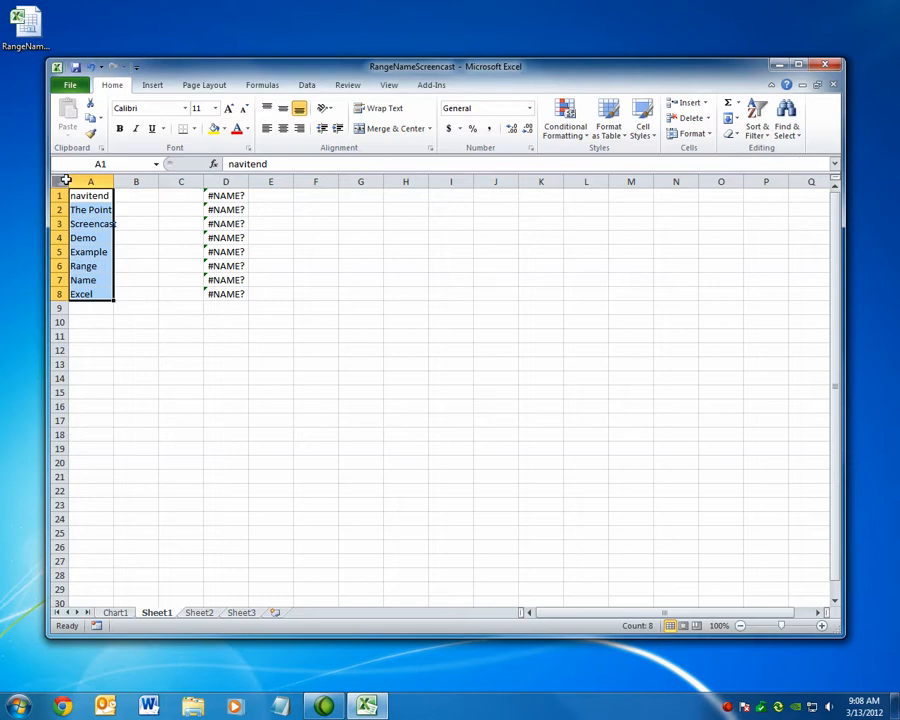
pyautogui.click(90, 223)
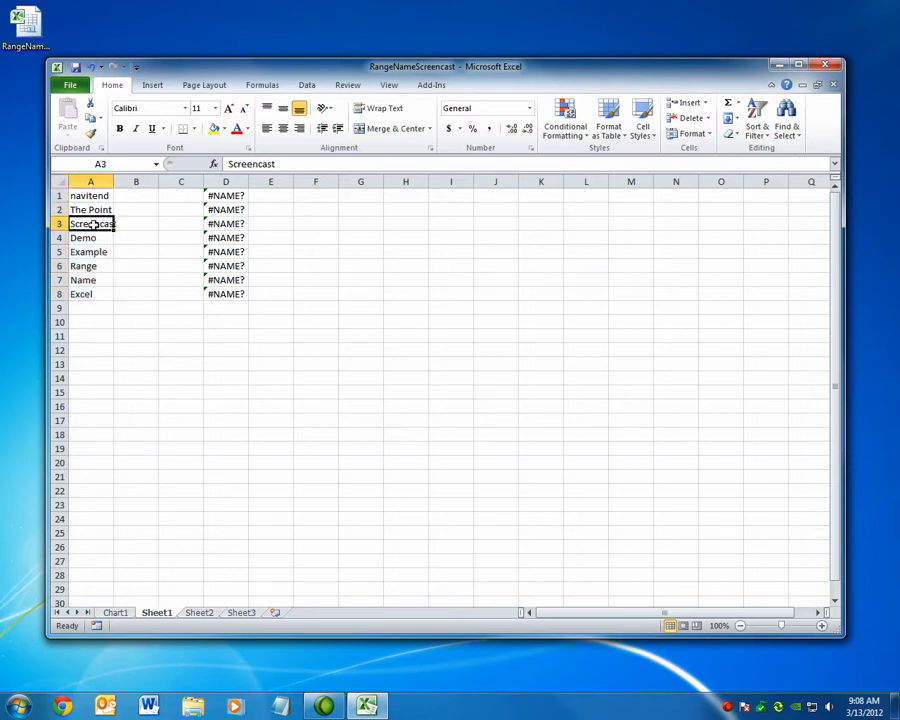
pyautogui.moveTo(204, 303)
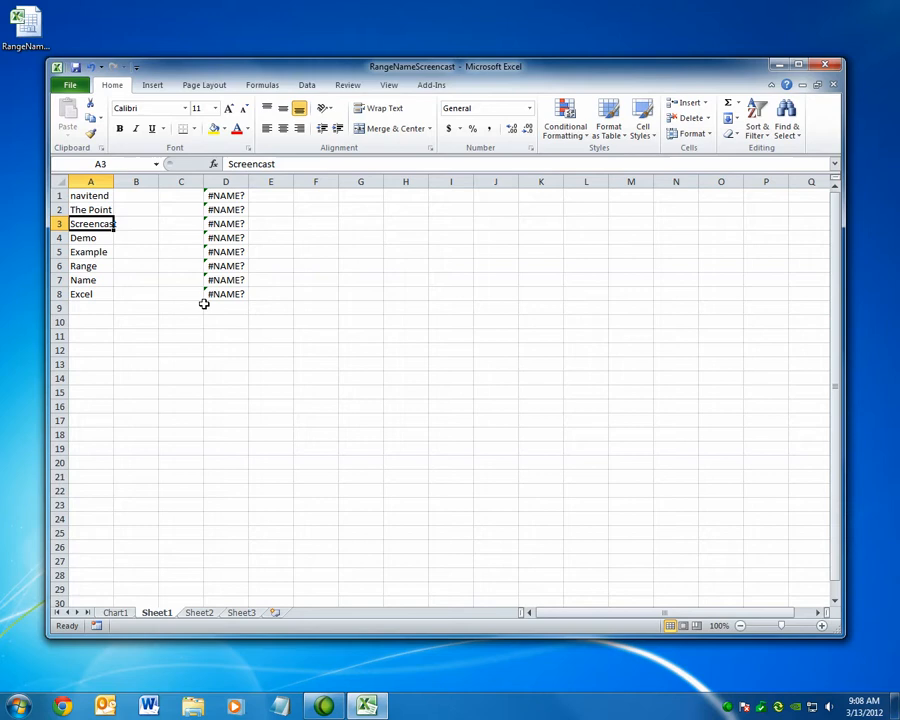